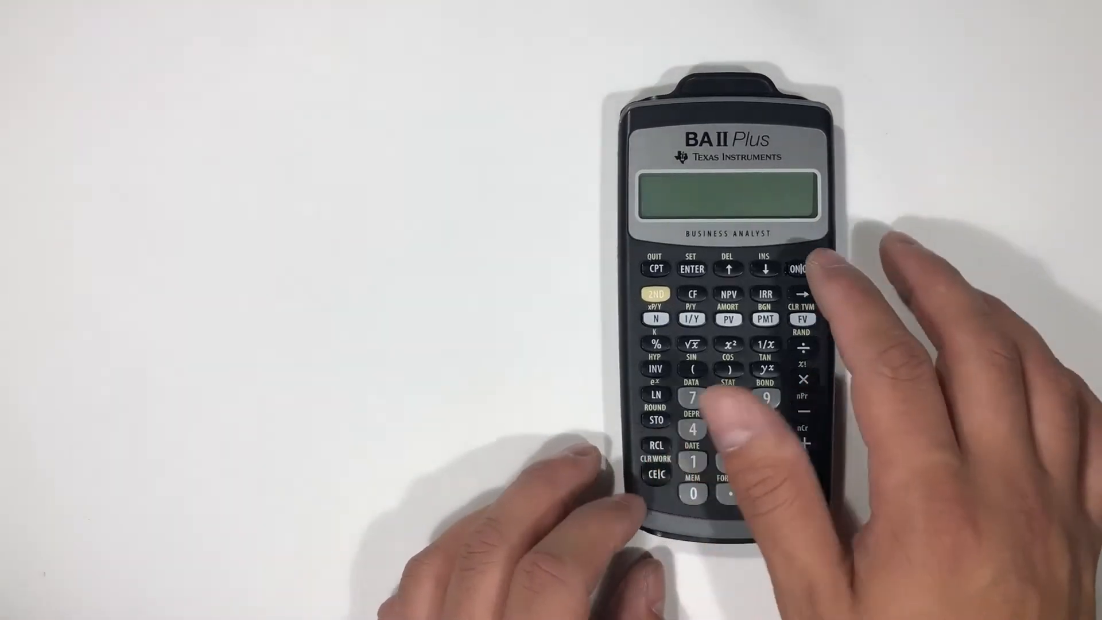
click(800, 268)
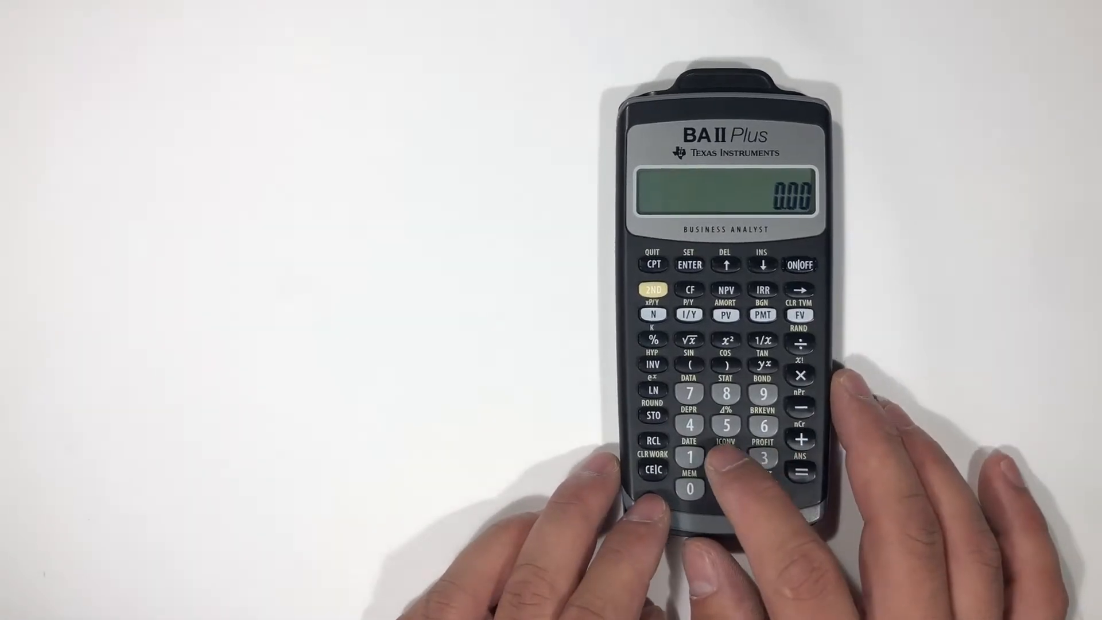
click(726, 455)
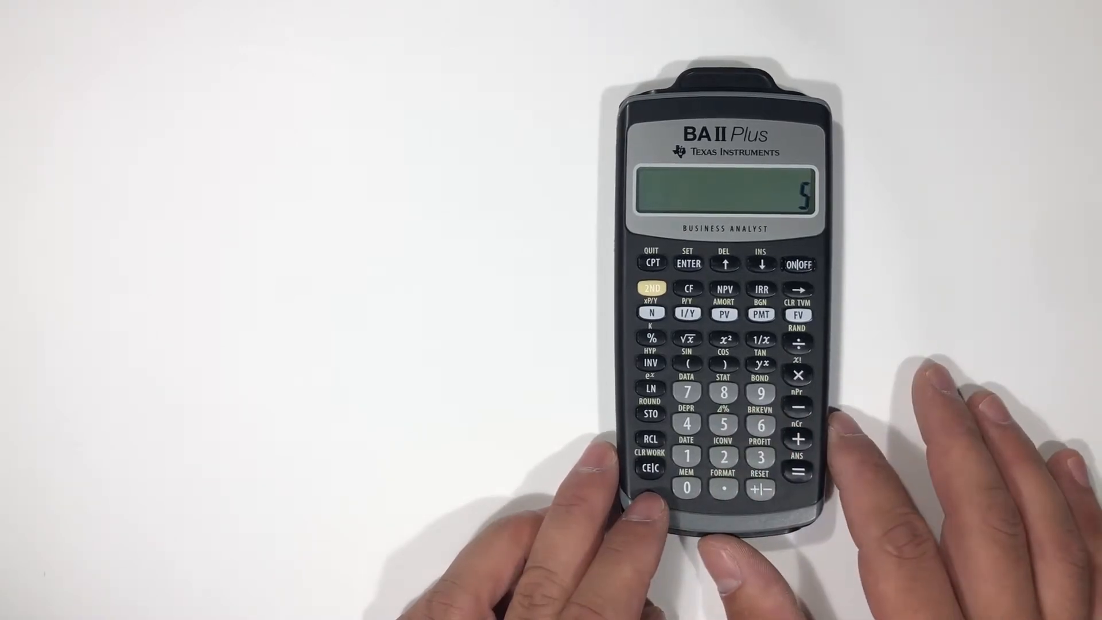
click(649, 467)
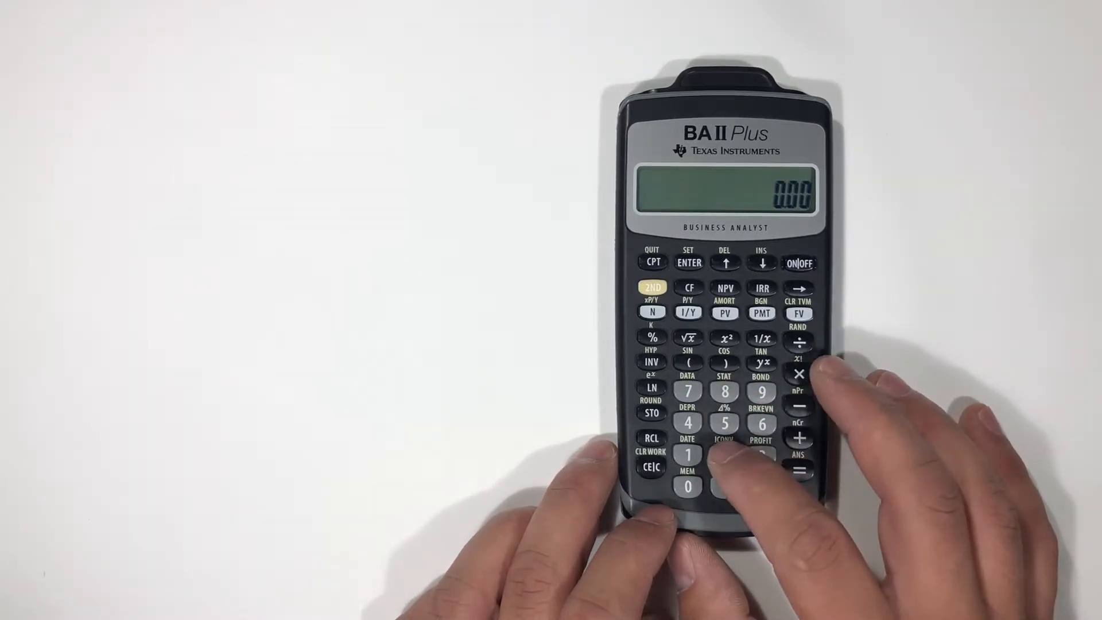
click(724, 454)
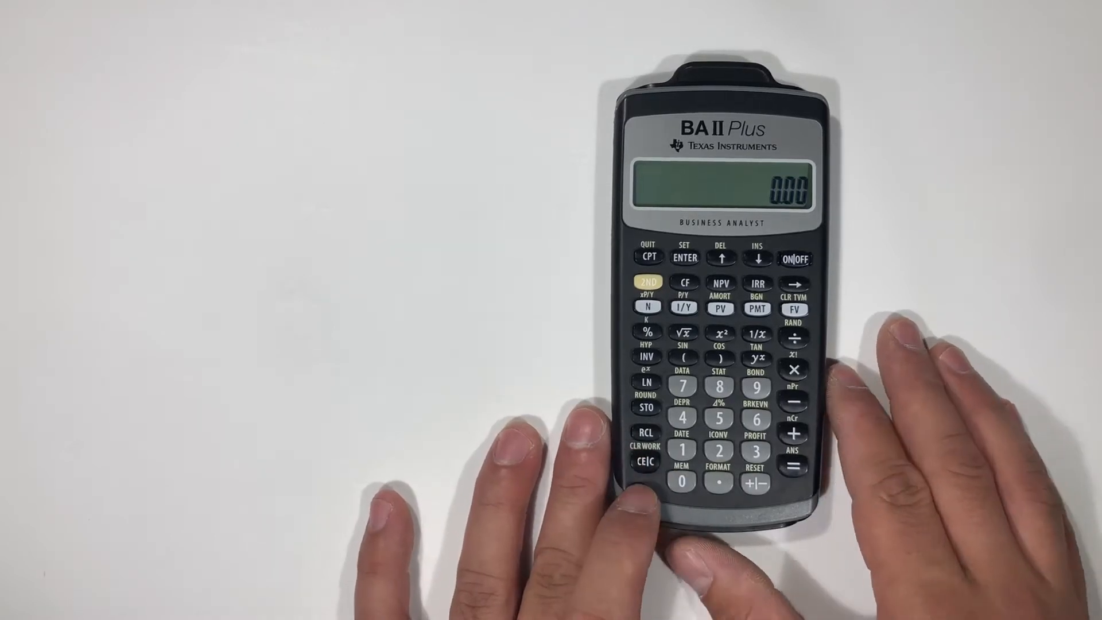
click(719, 450)
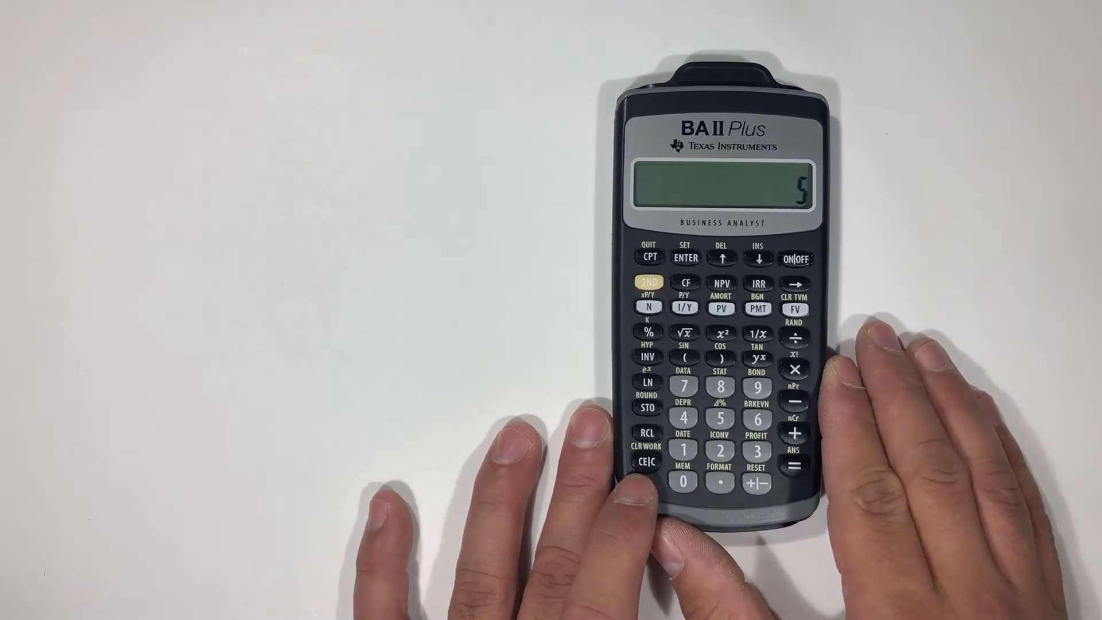
click(645, 461)
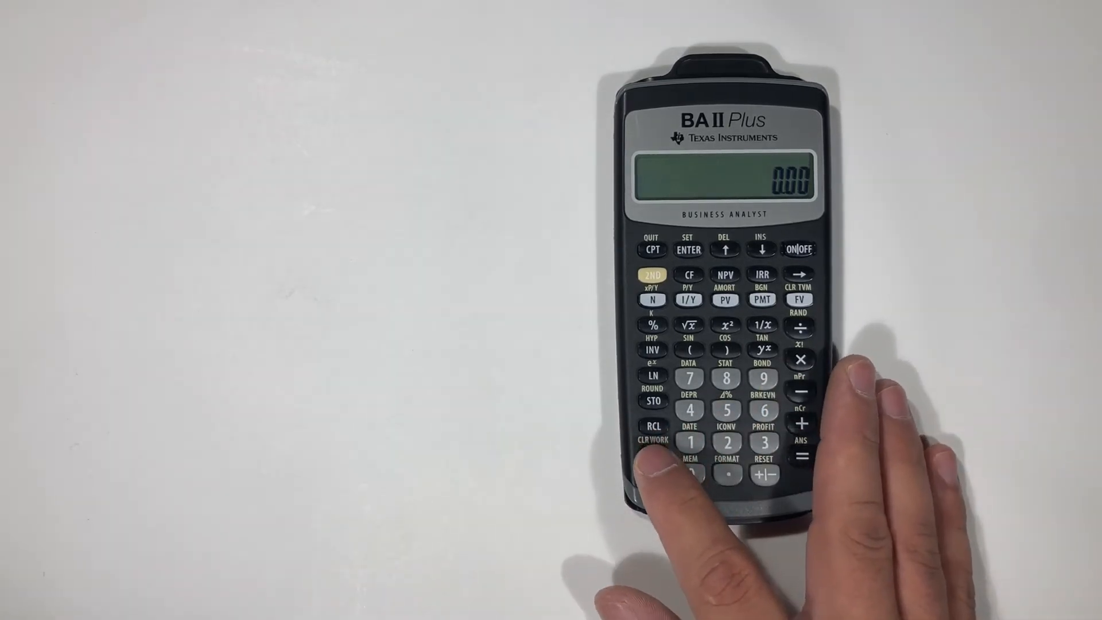
click(652, 455)
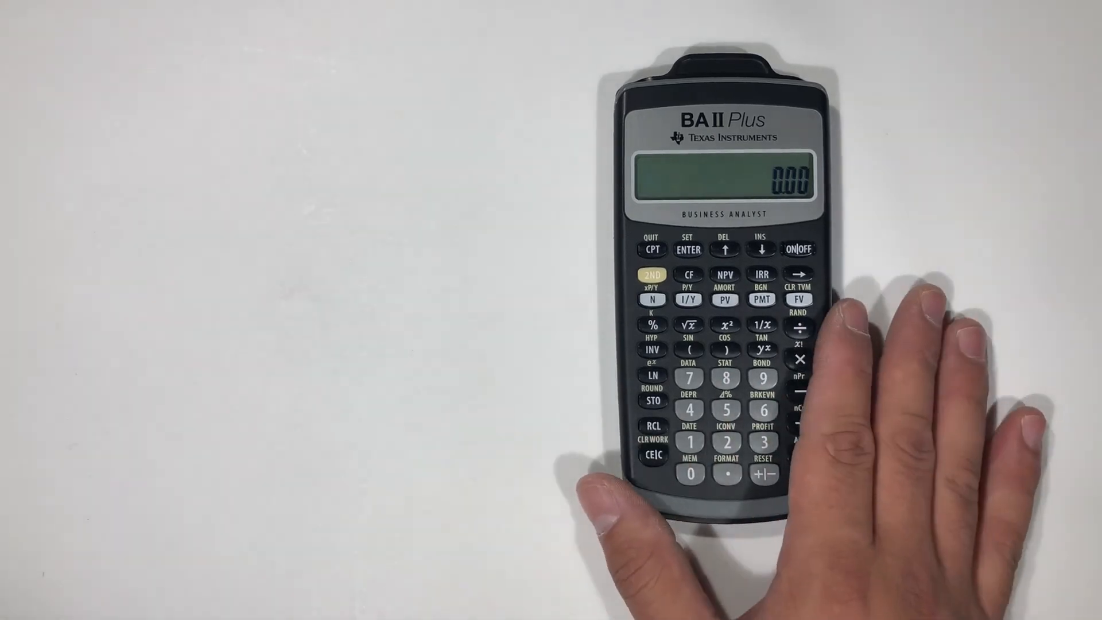